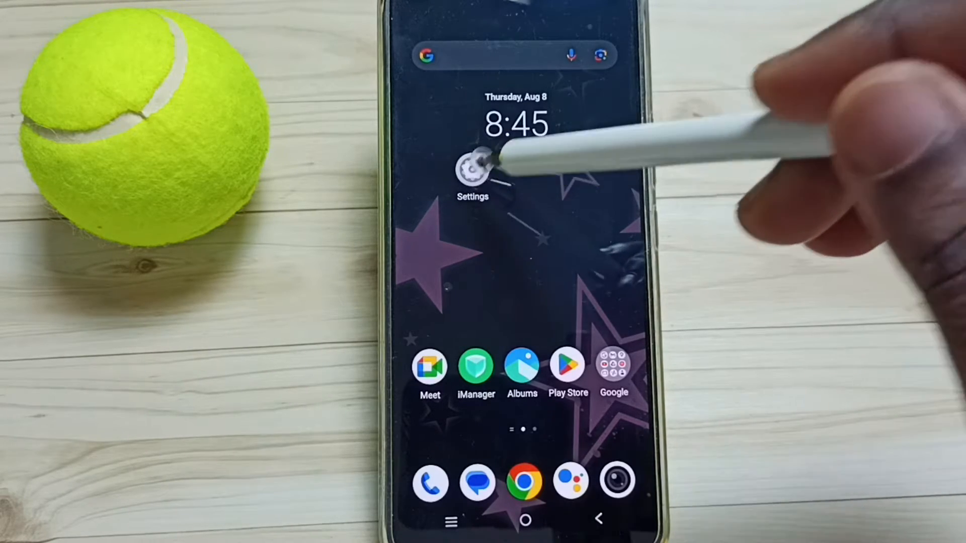
Launch the Settings app from the home screen.
click(473, 171)
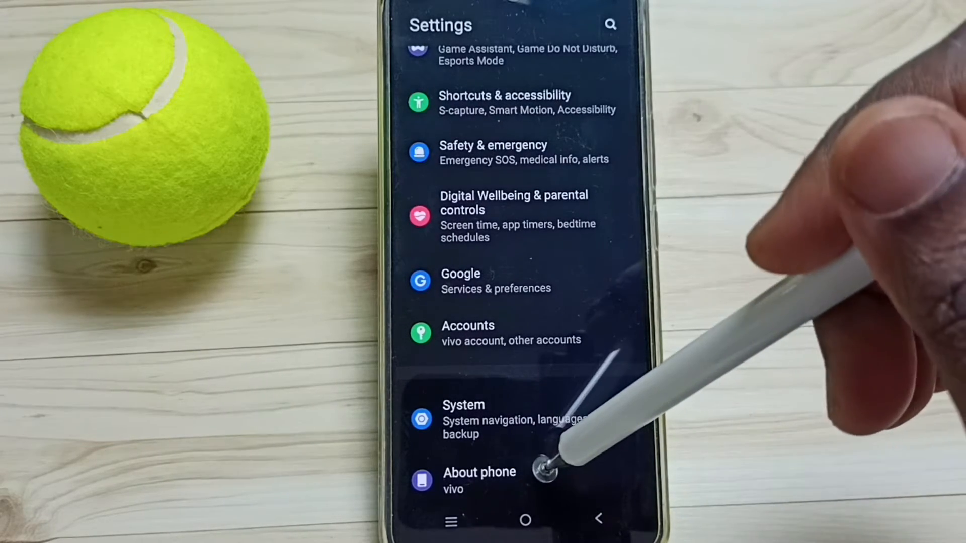
Unlock developer mode via Build number in About phone's Software information, then return.
click(480, 479)
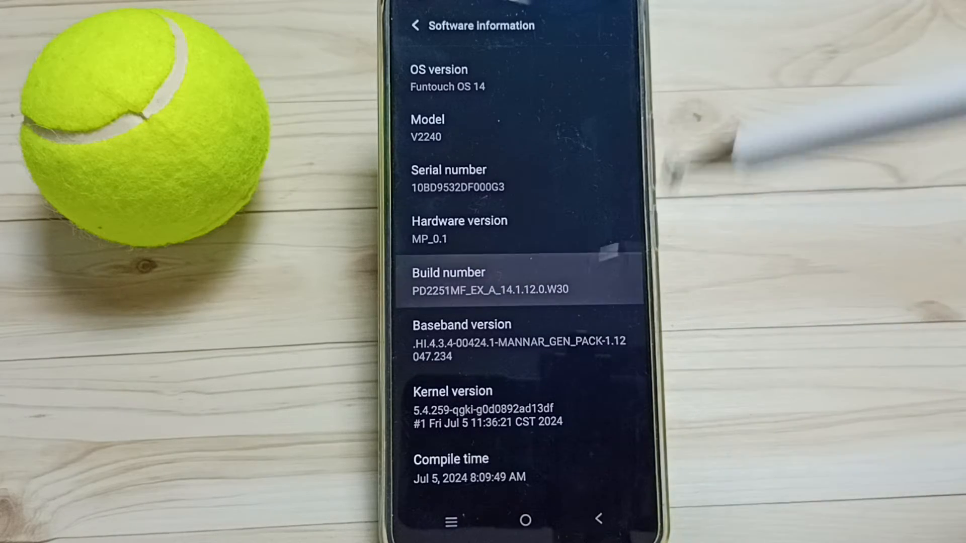
click(499, 281)
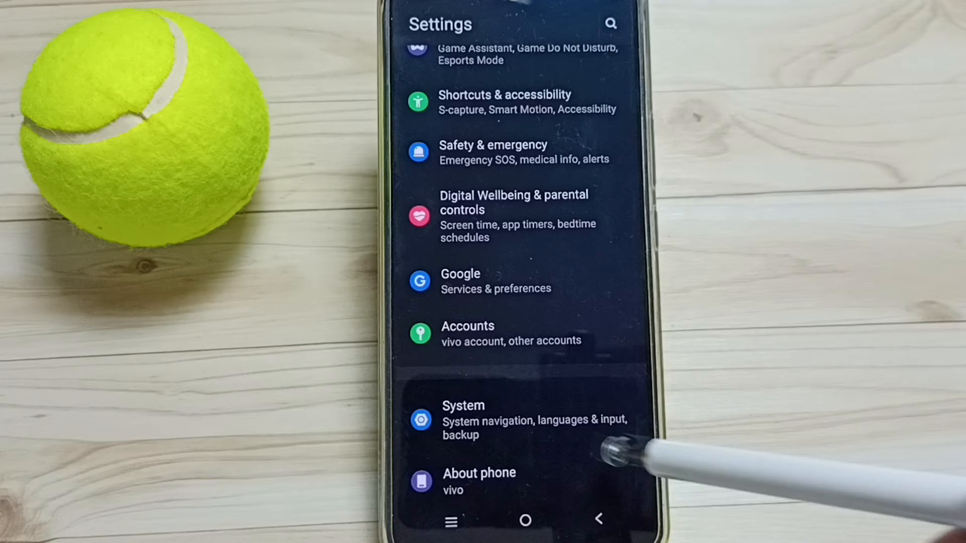
Reach the Developer options page from the System section.
click(463, 405)
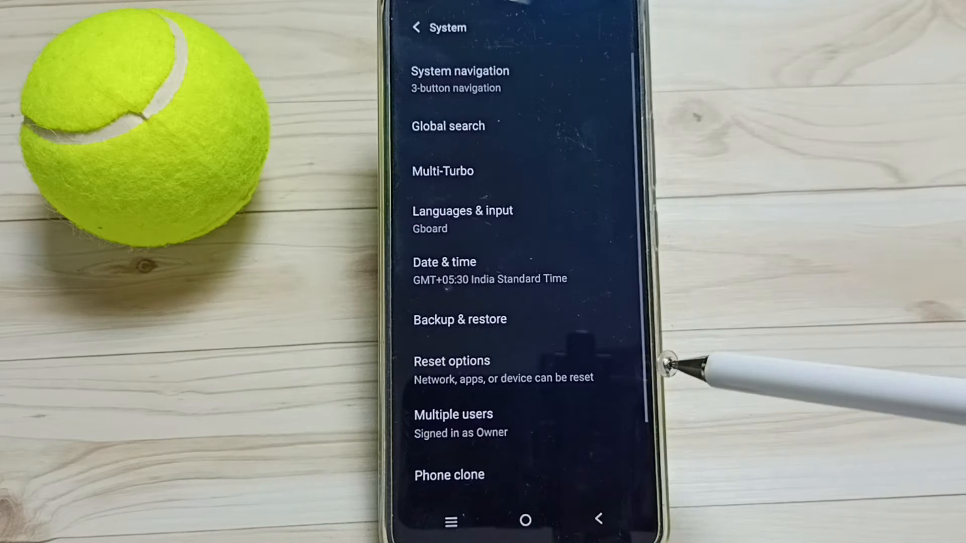
scroll(down, 3)
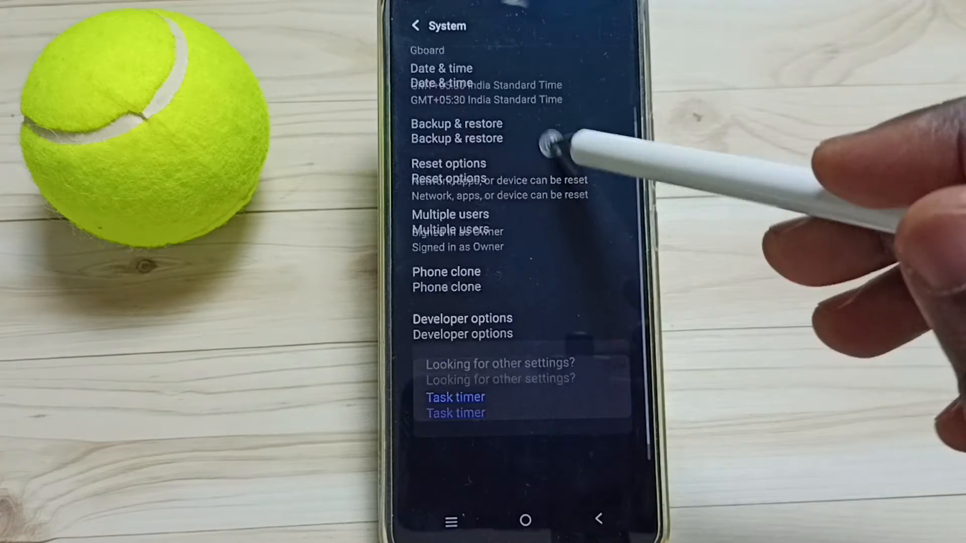
scroll(down, 3)
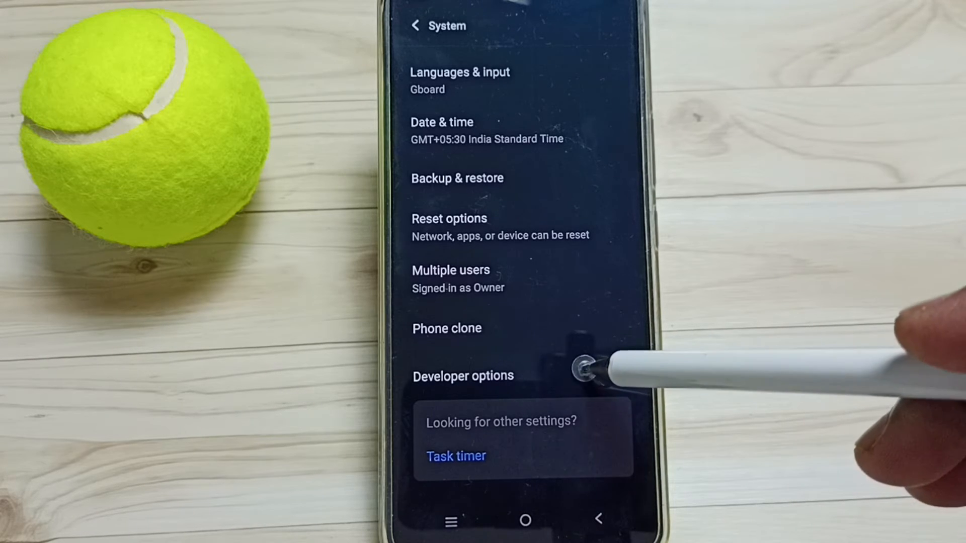
click(462, 376)
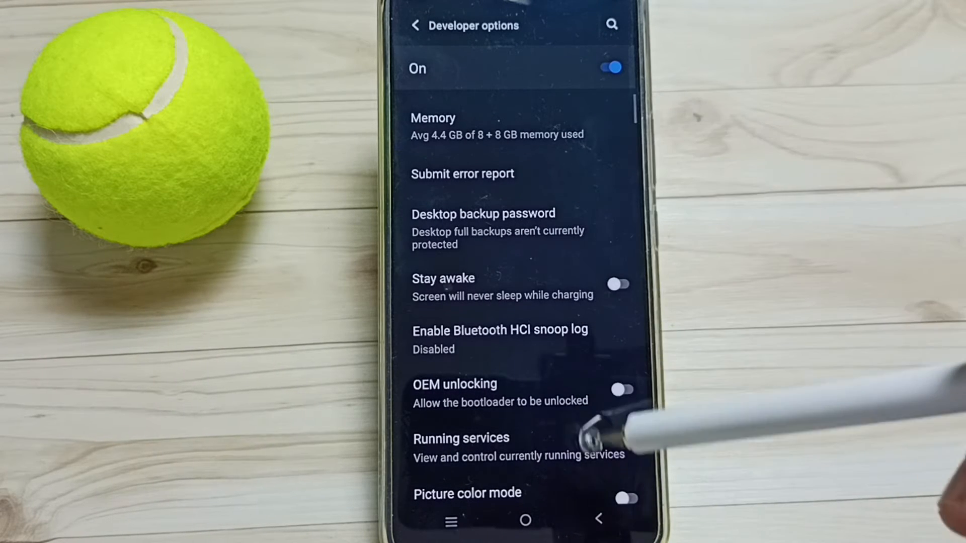
Enable USB debugging and accept the Allow USB debugging prompt.
scroll(down, 3)
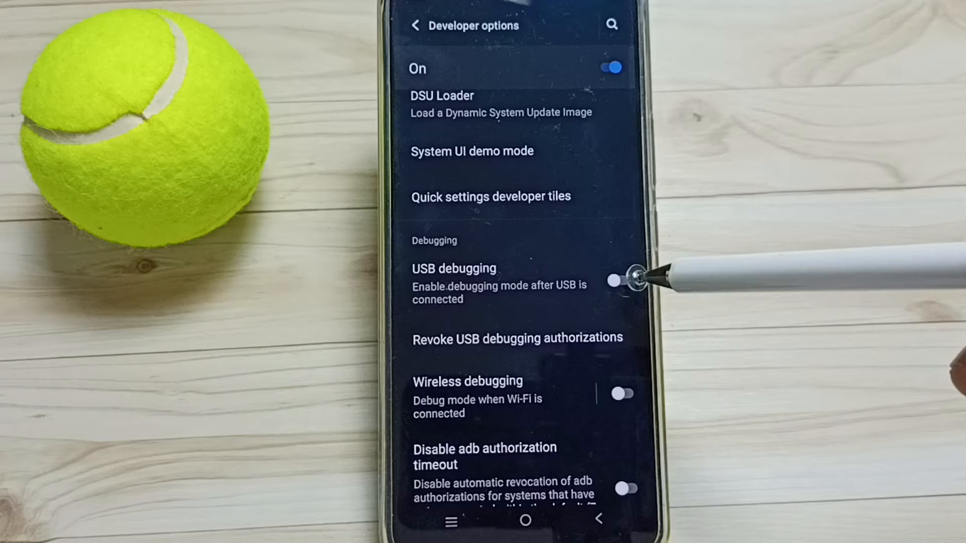
click(621, 282)
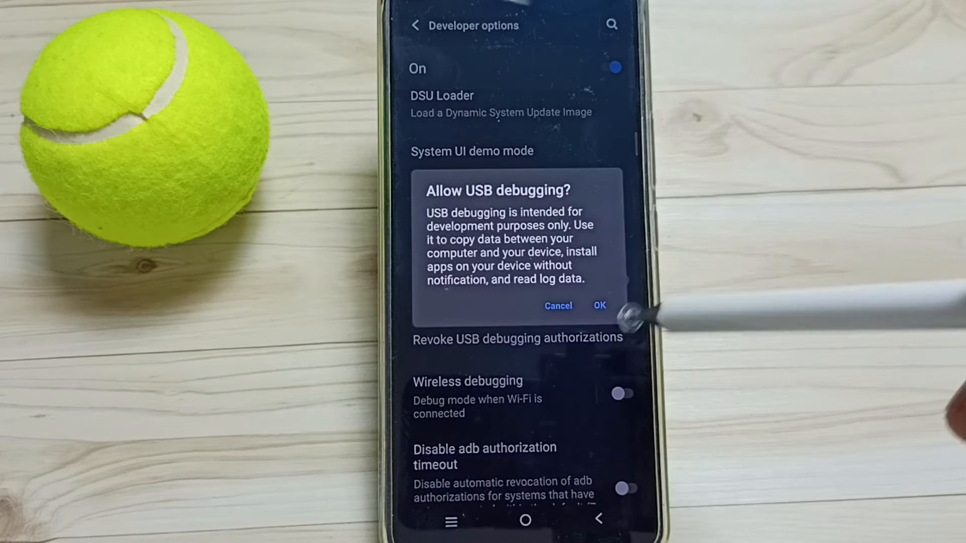
click(598, 307)
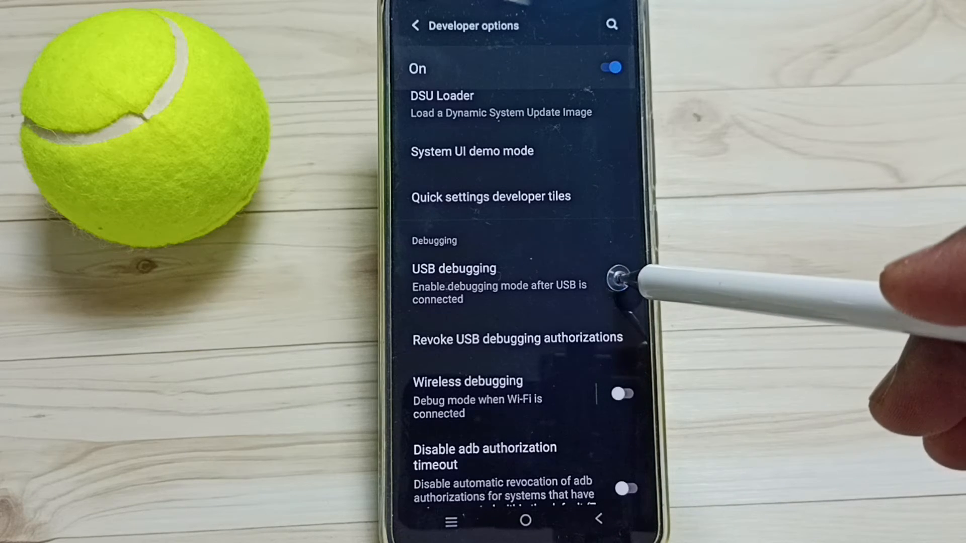
Disable USB debugging and switch the Developer options master toggle to Off.
click(621, 280)
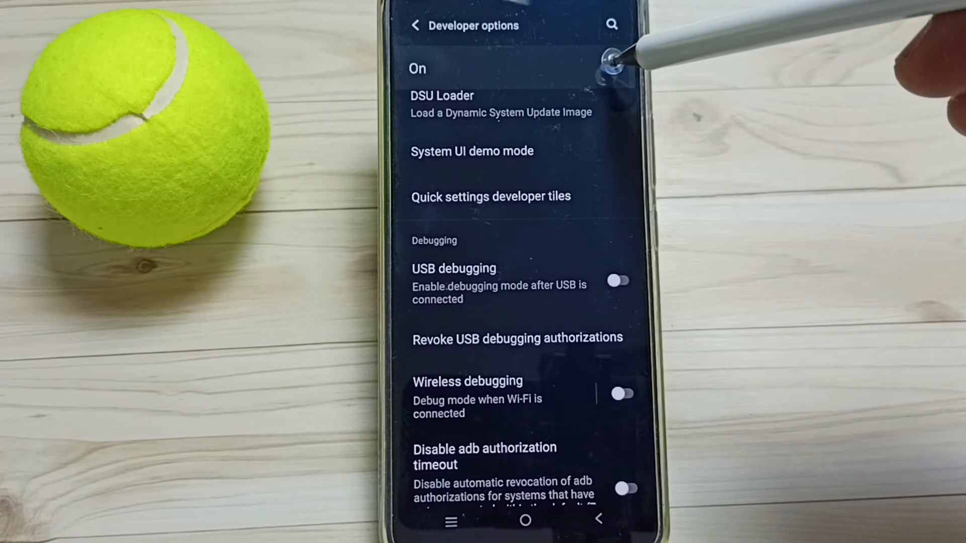
click(621, 68)
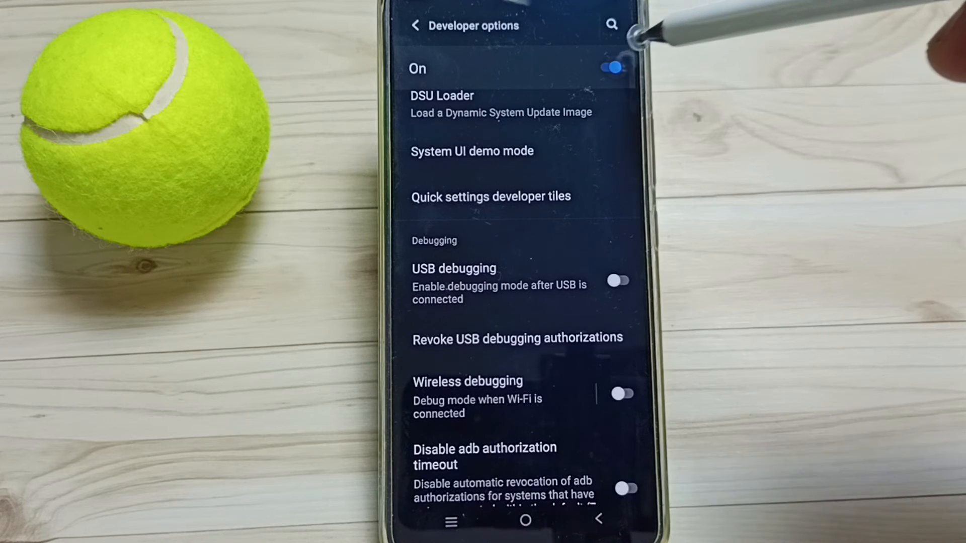
click(616, 68)
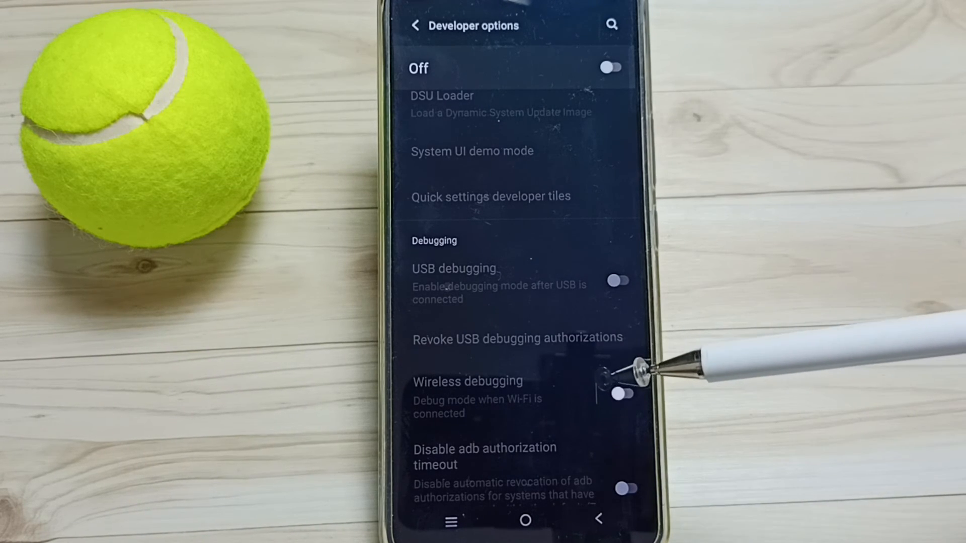
Leave Settings and return to the home screen.
click(624, 394)
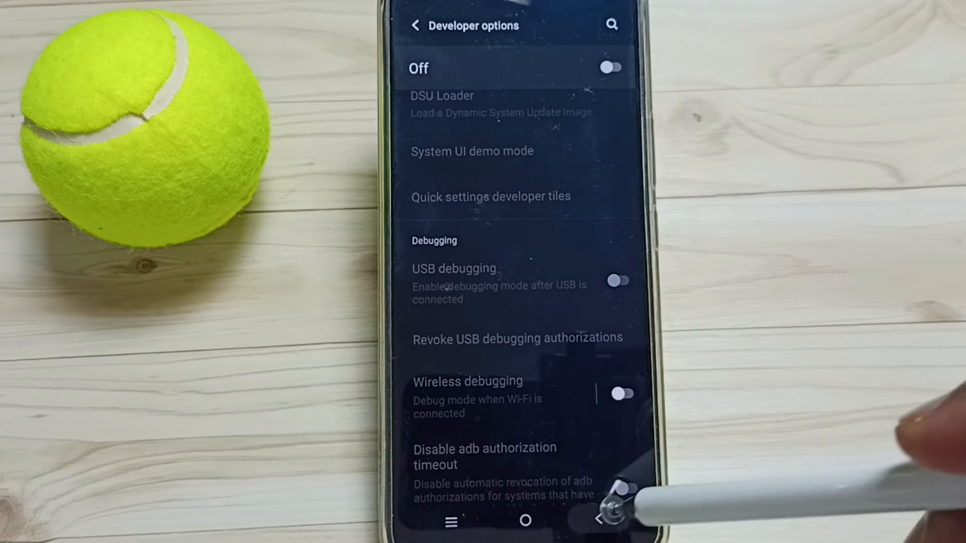
click(598, 520)
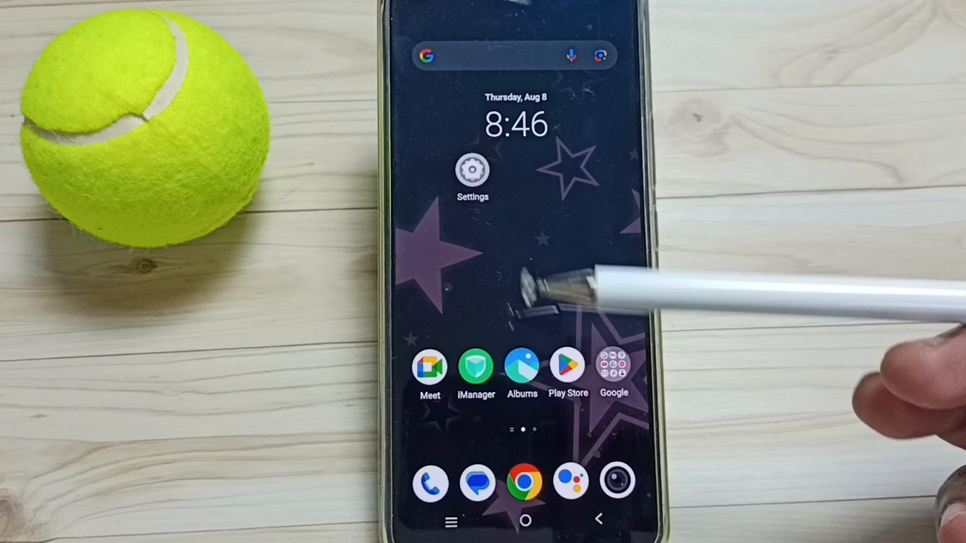
mouse_move(589, 151)
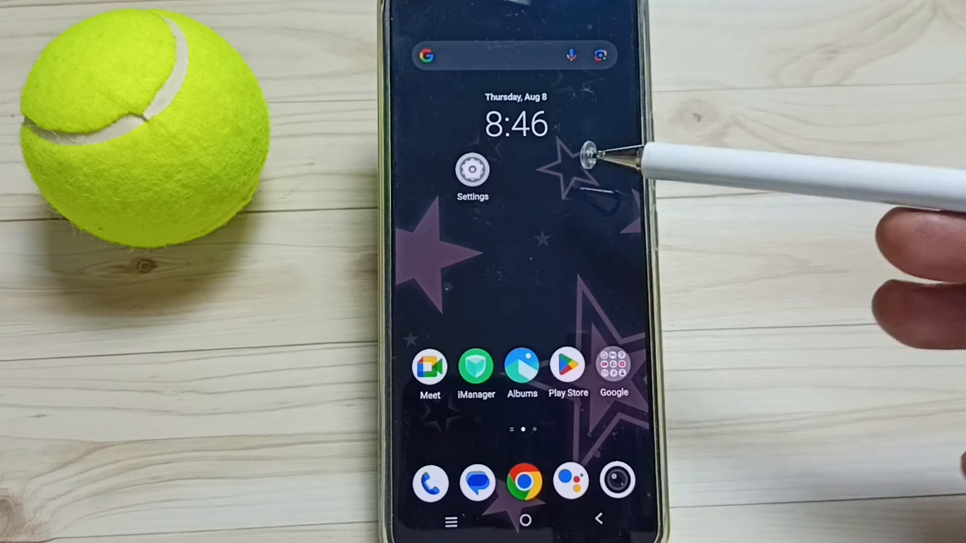